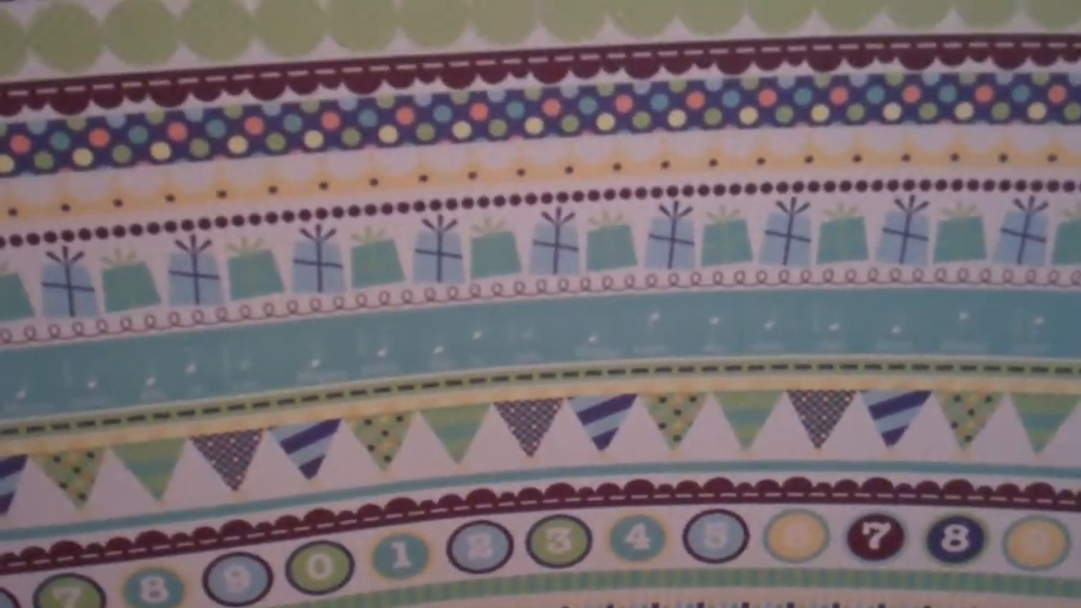
{"action": "scroll", "scroll_direction": "down", "scroll_amount": 3}
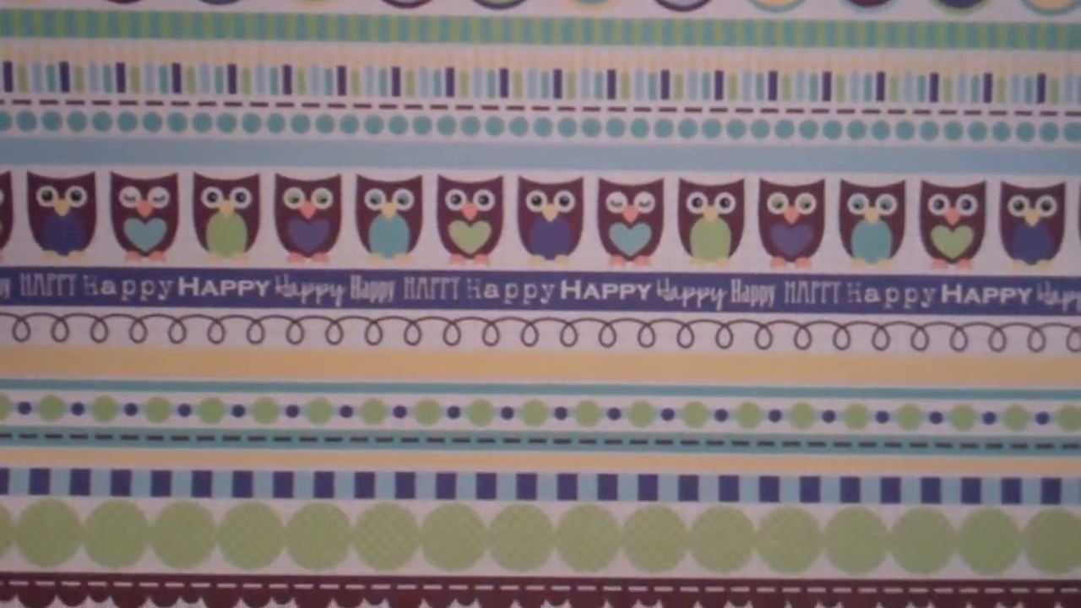
{"action": "scroll", "scroll_direction": "down", "scroll_amount": 3}
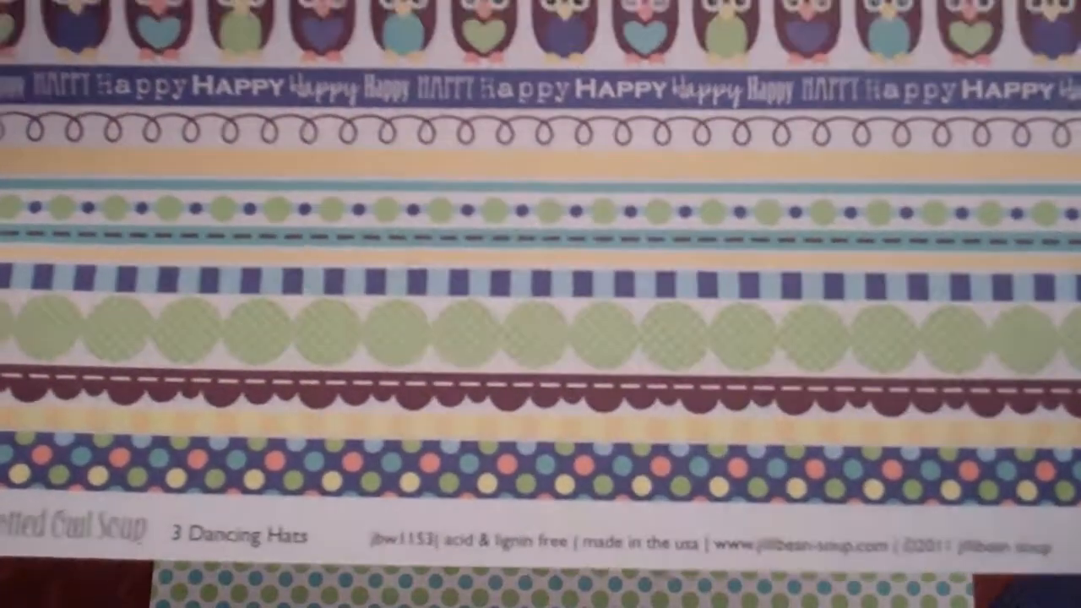